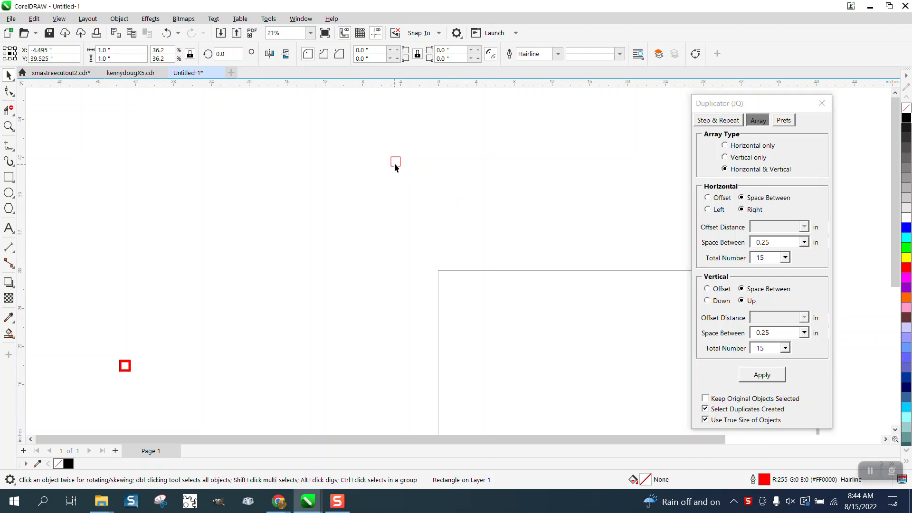
# Nudge the hairline square into place and set the Duplicator array to 15×15 at 0.25 in, right and up.
pyautogui.moveTo(396, 161); pyautogui.dragTo(436, 177)
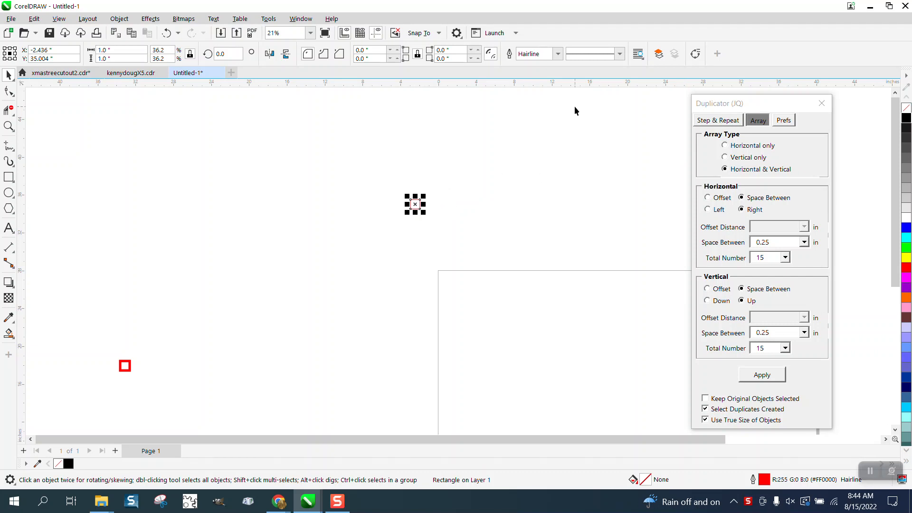
pyautogui.click(775, 242)
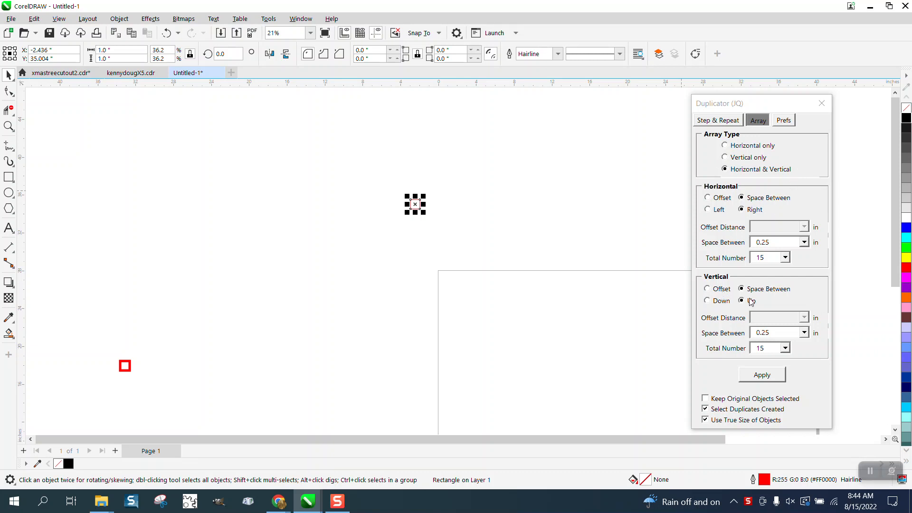
pyautogui.click(742, 300)
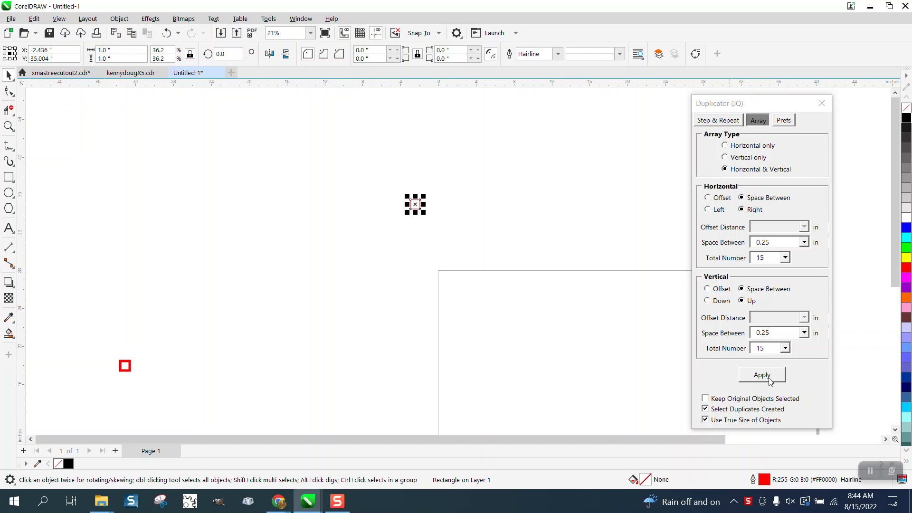
# Apply the array to the hairline square, then to the thick-outlined square without true size.
pyautogui.click(762, 375)
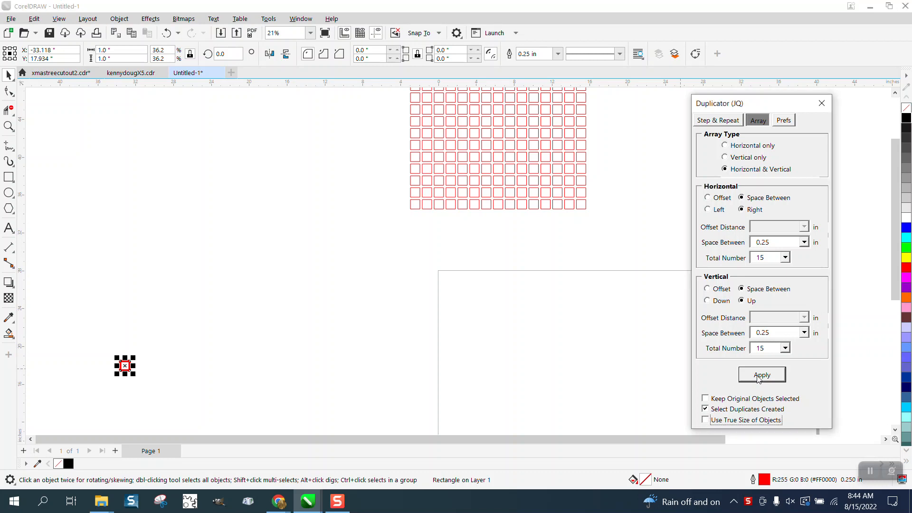
pyautogui.click(762, 374)
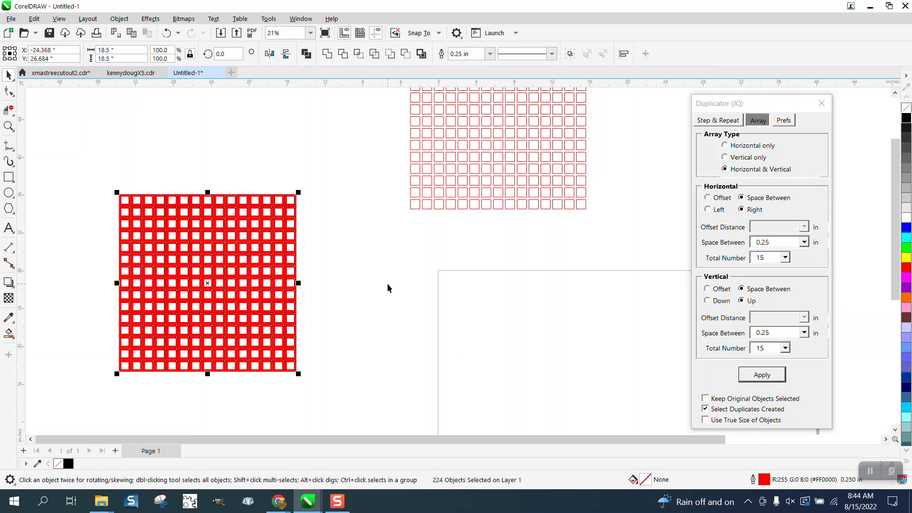
pyautogui.moveTo(372, 268)
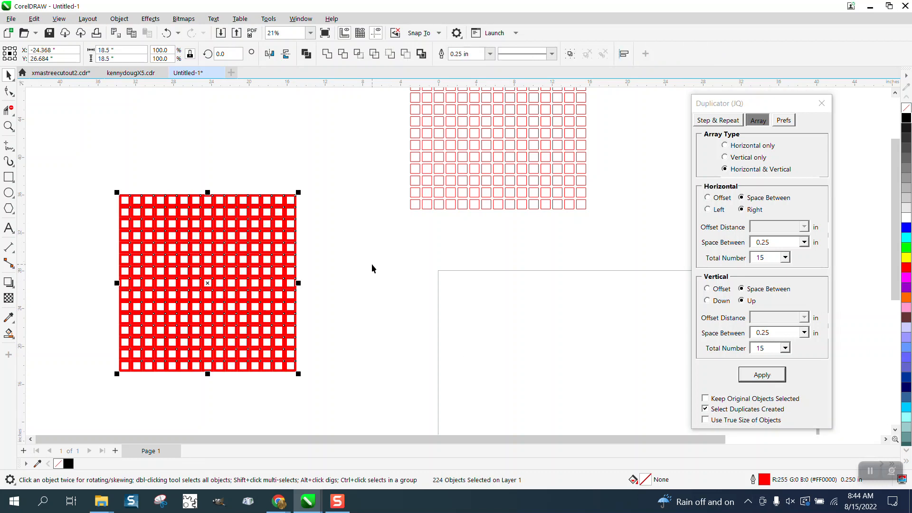
pyautogui.moveTo(365, 243)
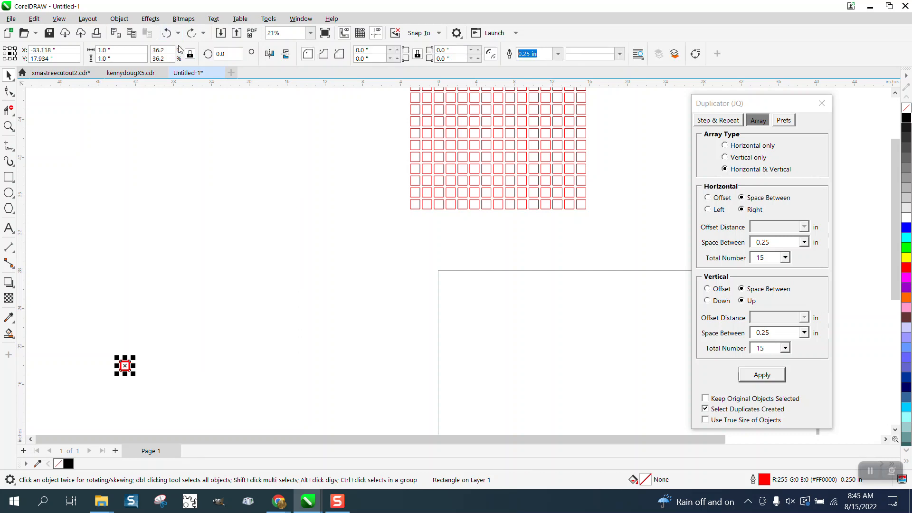
pyautogui.moveTo(172, 262)
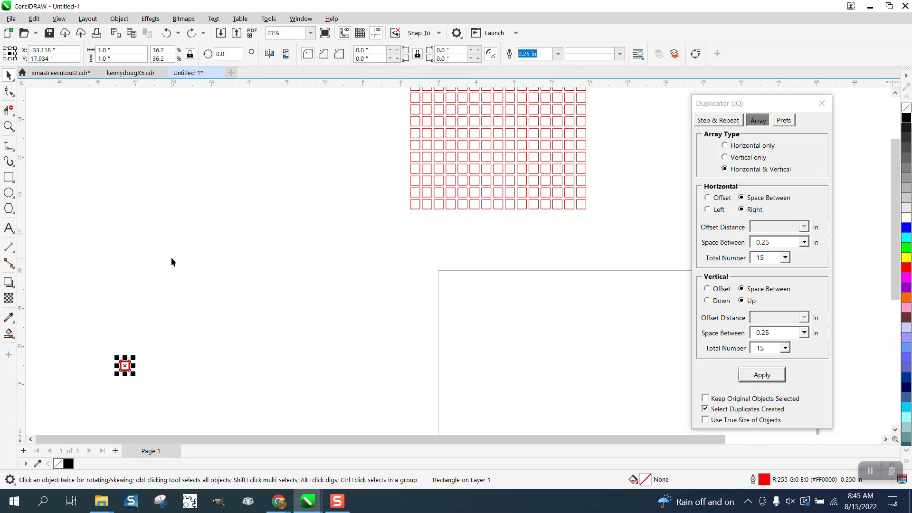
# Enable Use True Size of Objects, reapply the array, and select the original thick square.
pyautogui.click(704, 419)
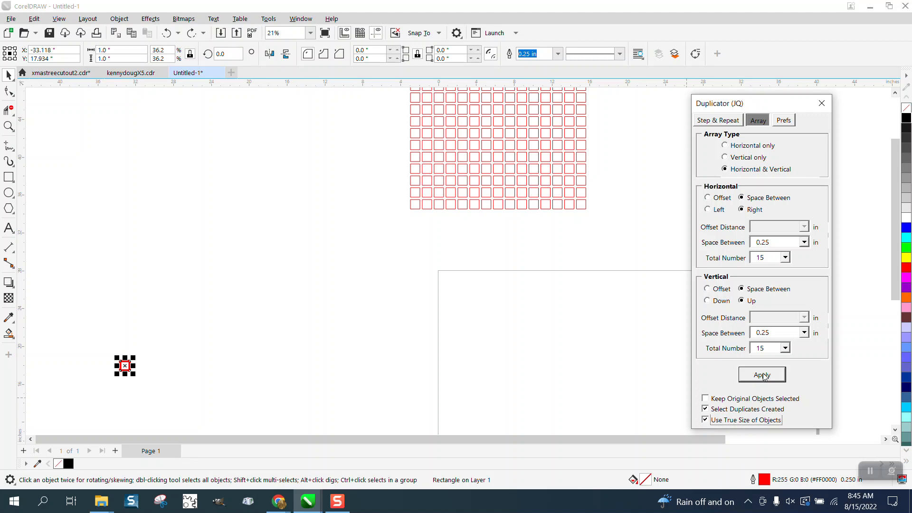
pyautogui.click(762, 374)
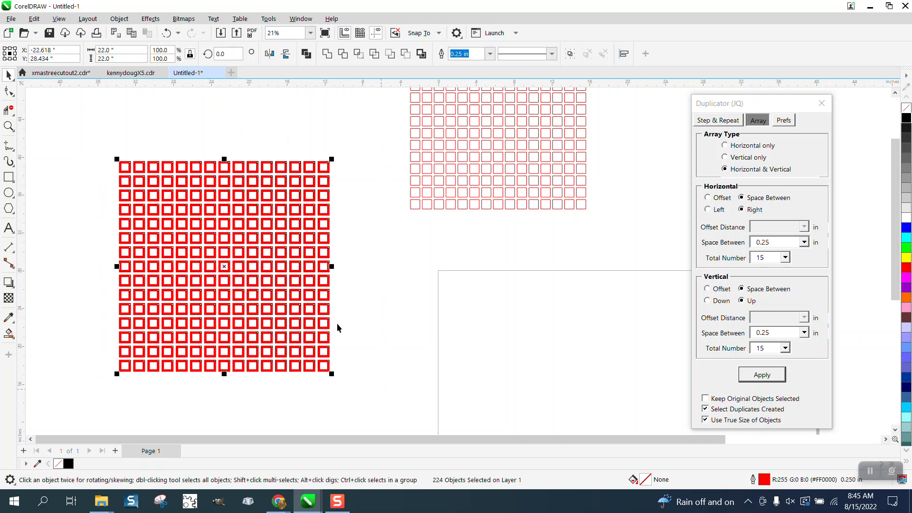
pyautogui.click(119, 19)
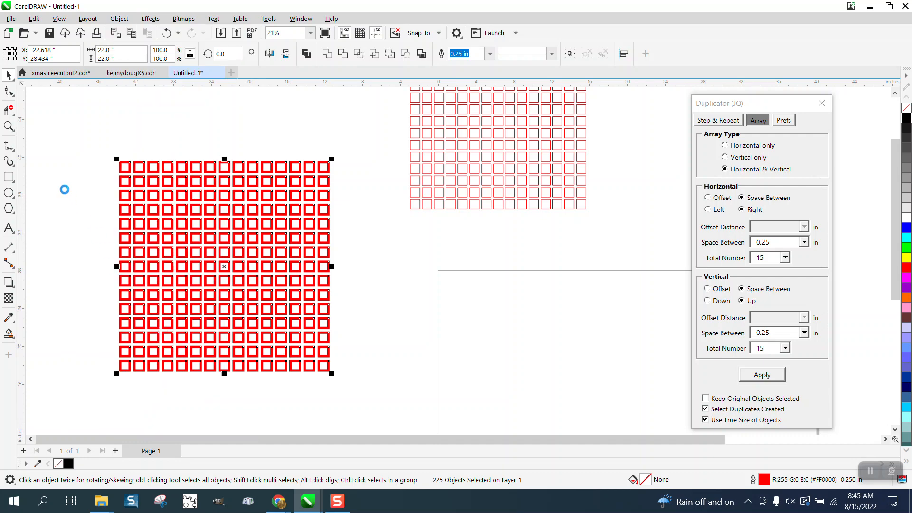
# Zoom in on the top-left hairline squares and choose the Parallel Dimension tool.
pyautogui.click(202, 204)
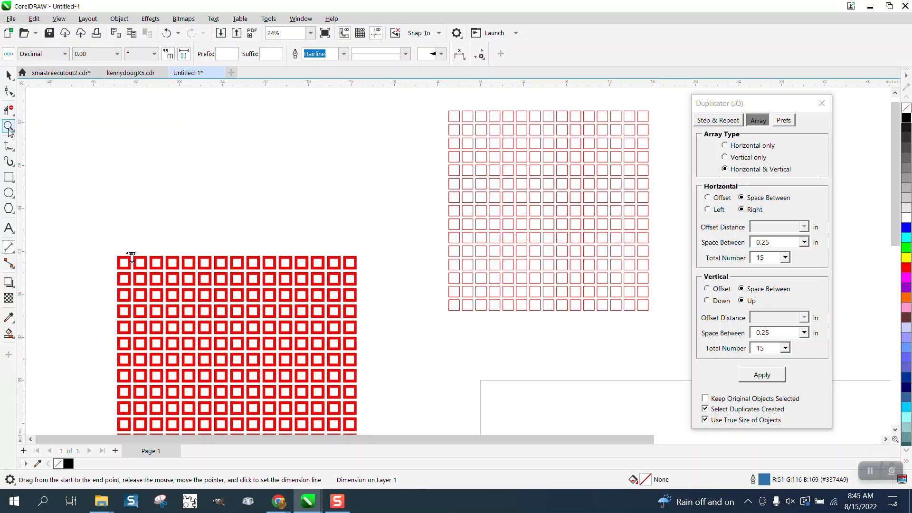
pyautogui.click(9, 127)
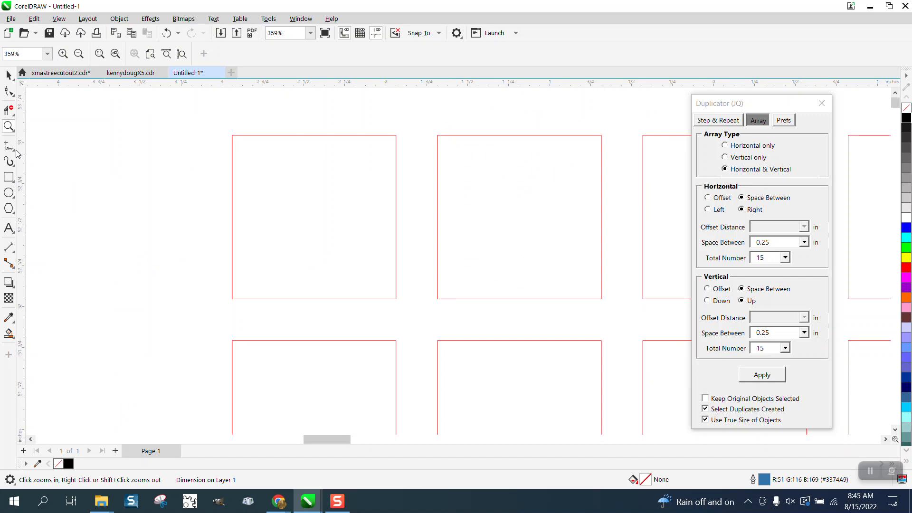
pyautogui.click(9, 248)
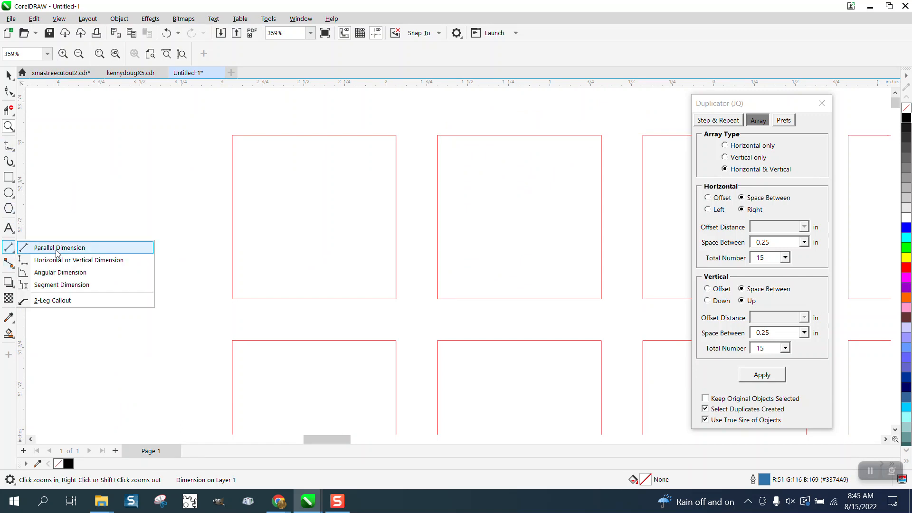
pyautogui.click(58, 247)
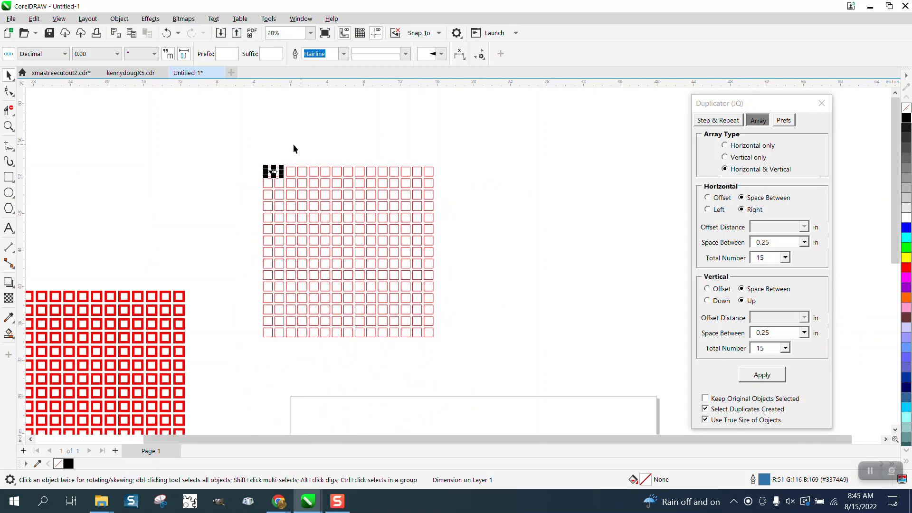
pyautogui.moveTo(394, 222)
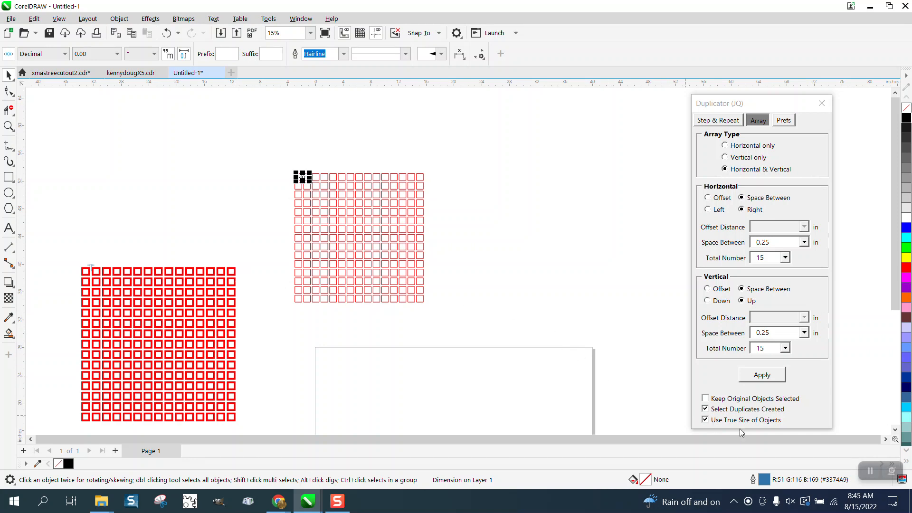
pyautogui.moveTo(587, 338)
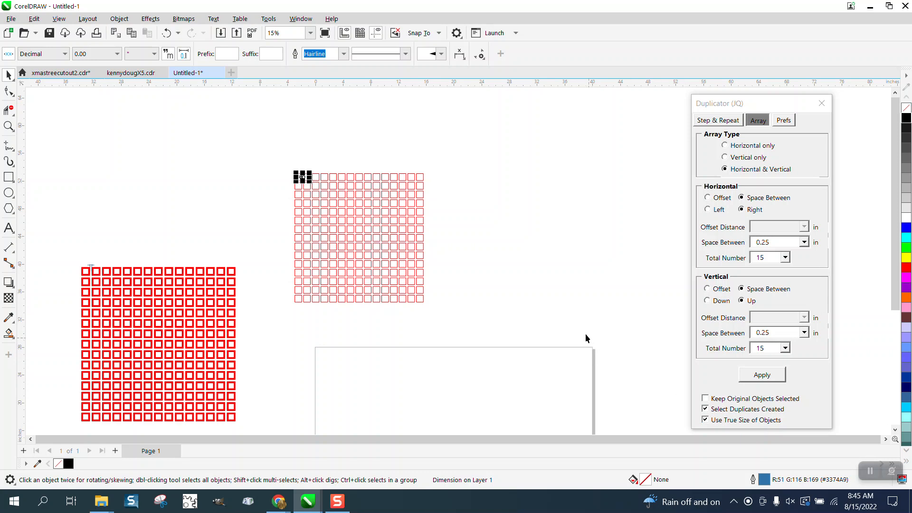
pyautogui.moveTo(524, 249)
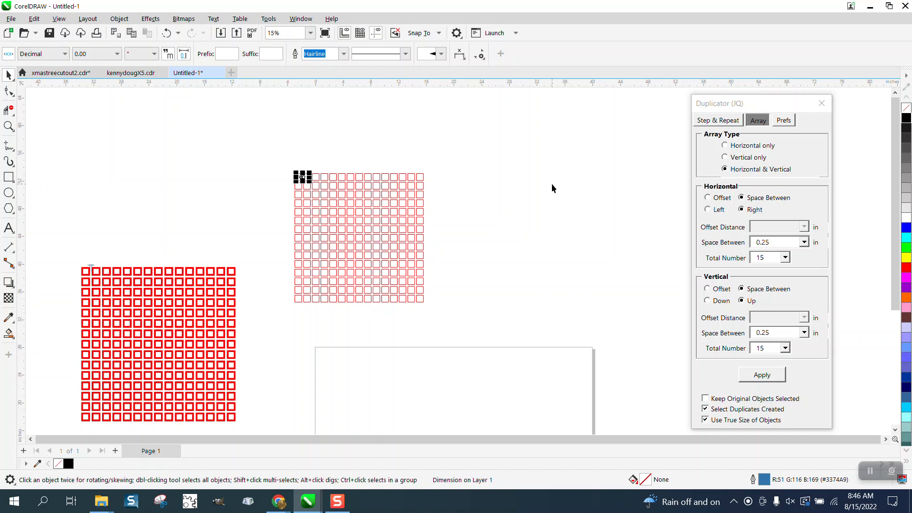
pyautogui.moveTo(523, 196)
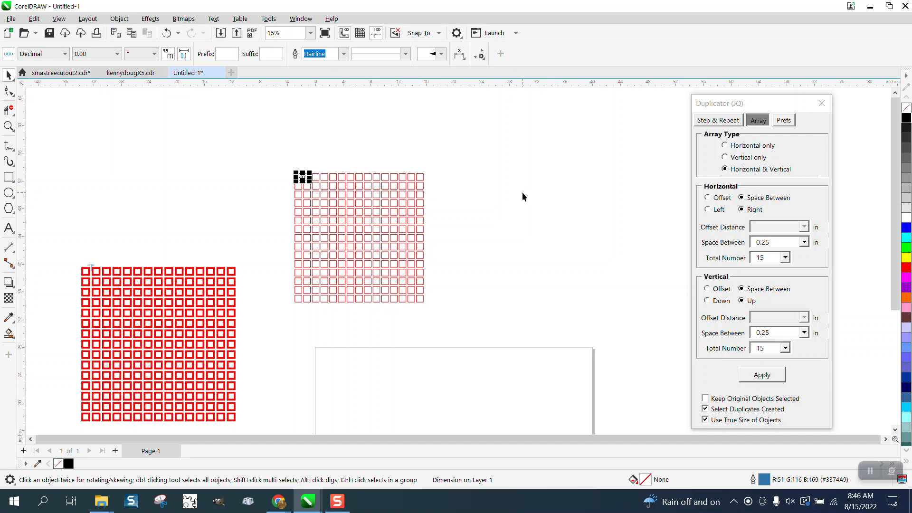